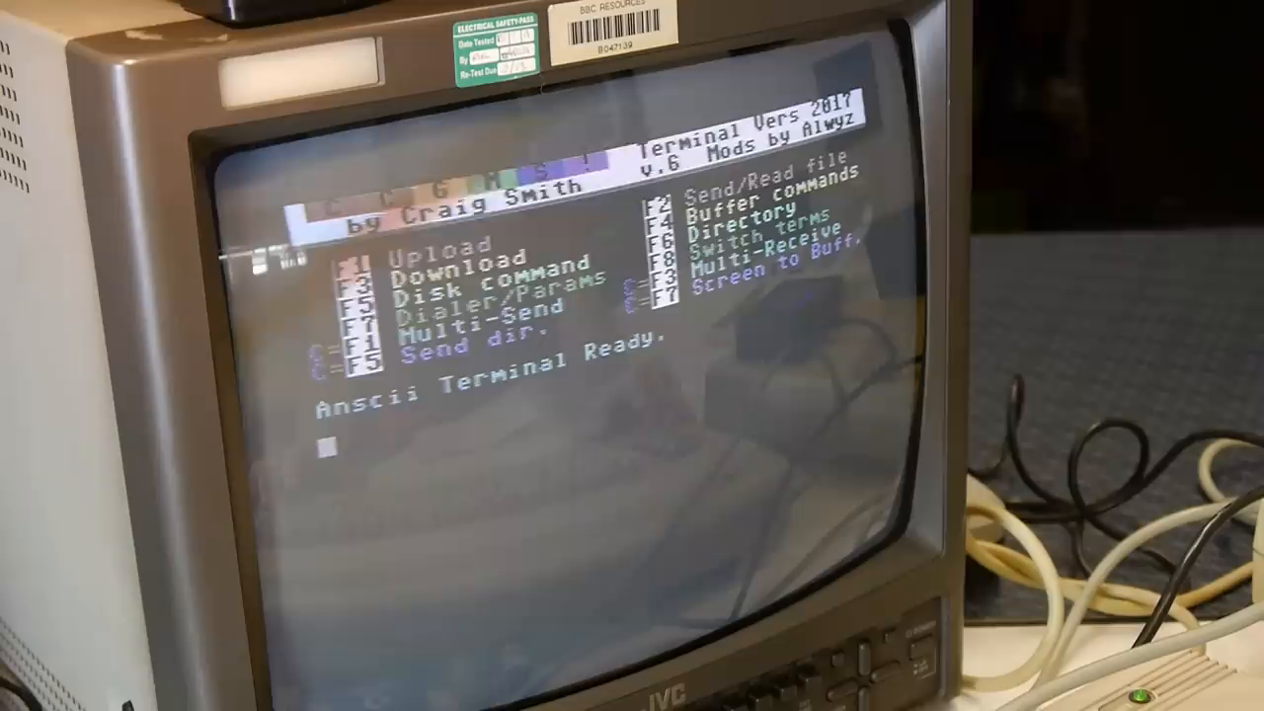
{"action": "type", "text": "at$ssid=Plan"}
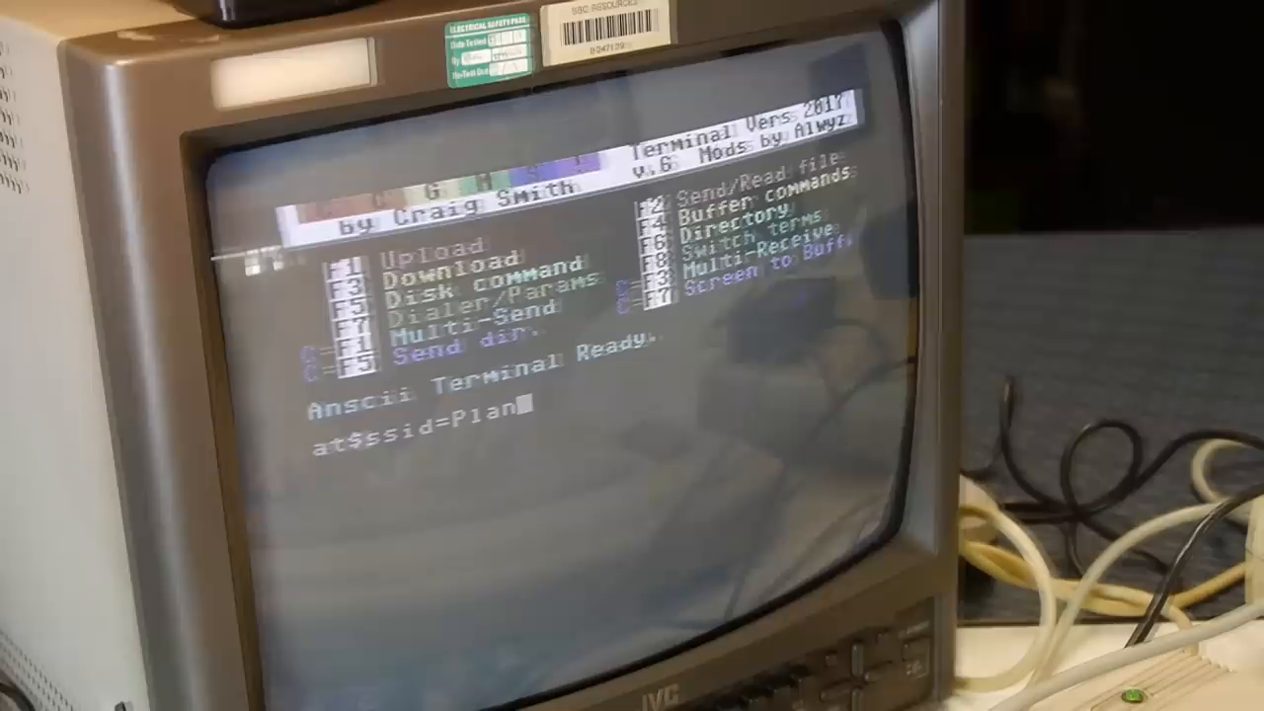